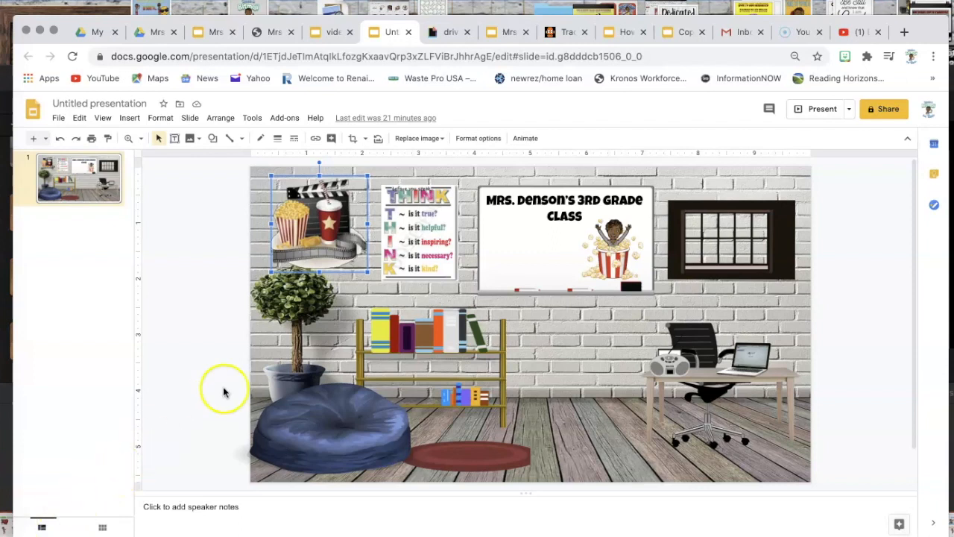
mouse_move(363, 234)
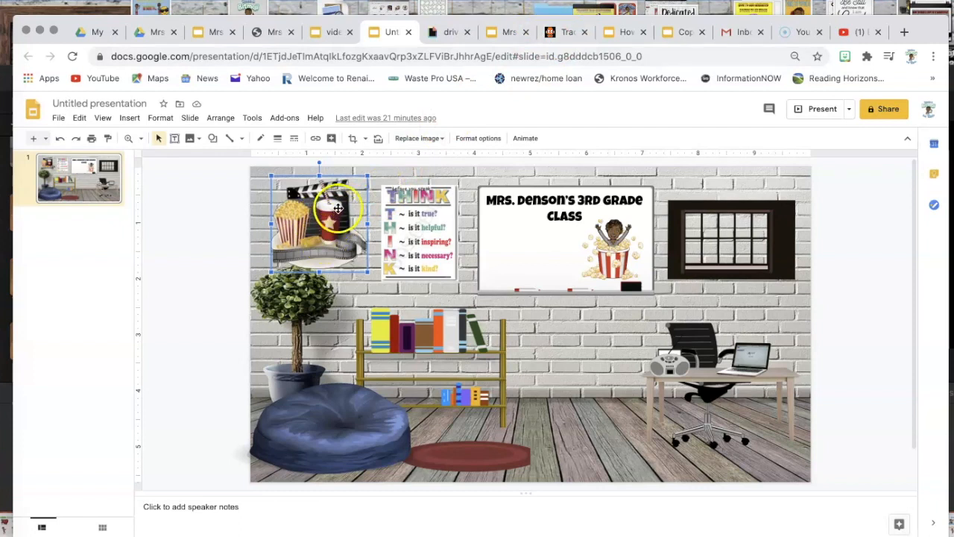
Step: Copy the BrainPOP Traditional Animation page address and return to the classroom slide
click(565, 32)
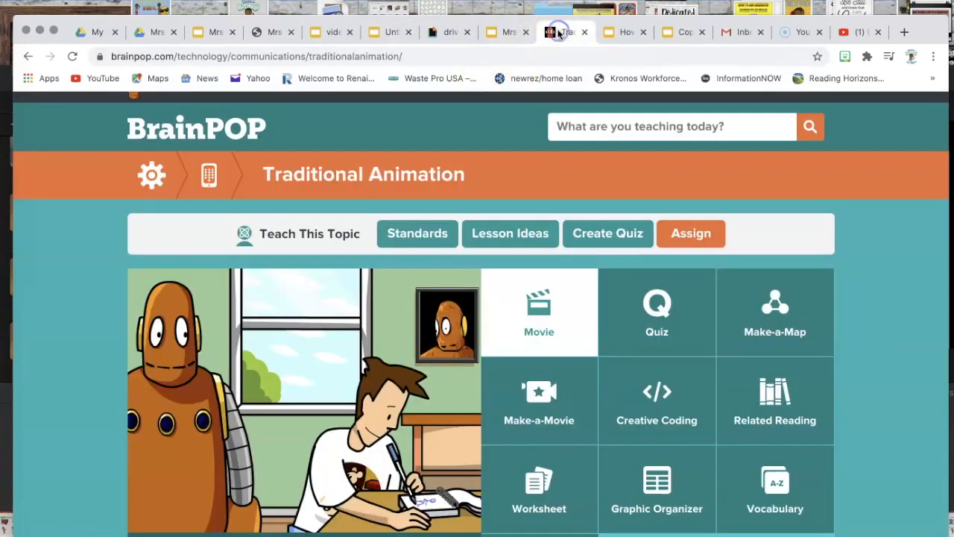
mouse_move(316, 213)
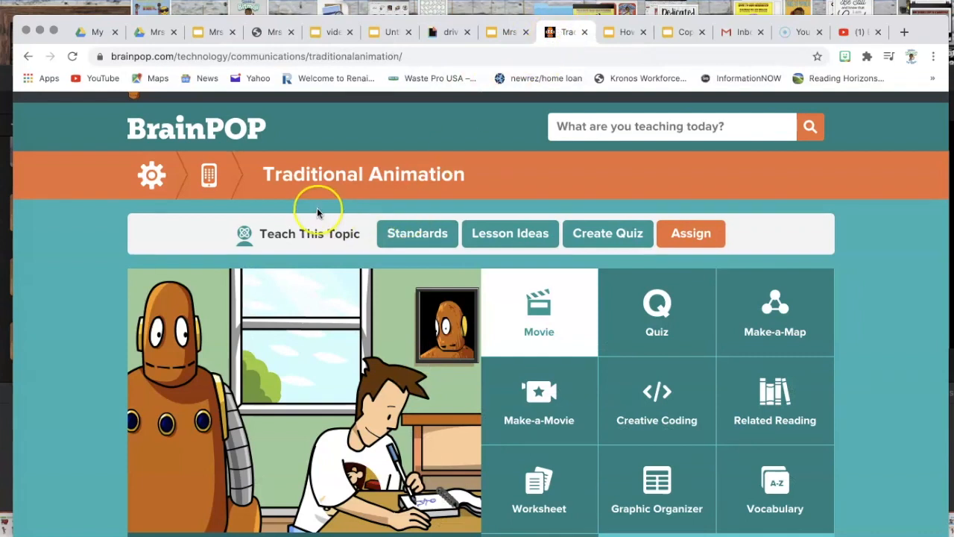
mouse_move(317, 213)
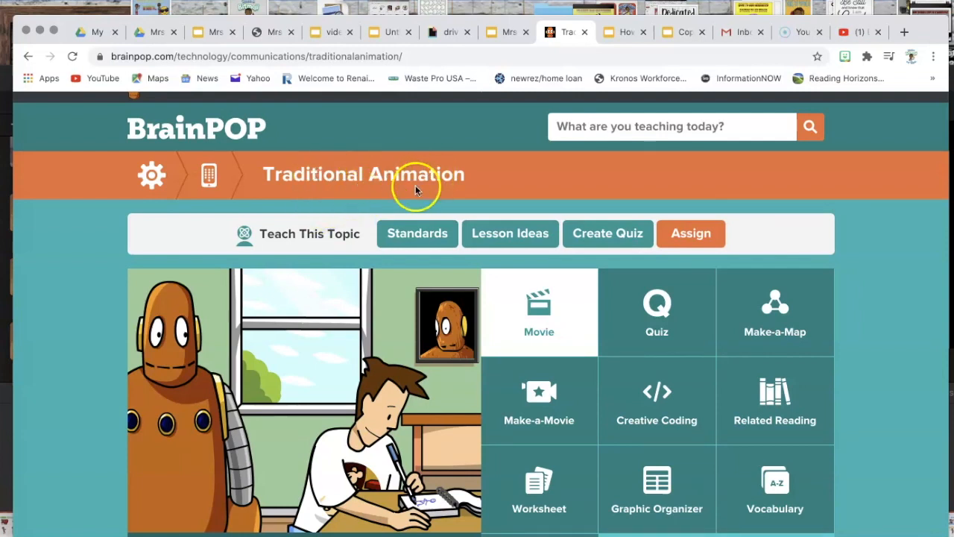
mouse_move(231, 244)
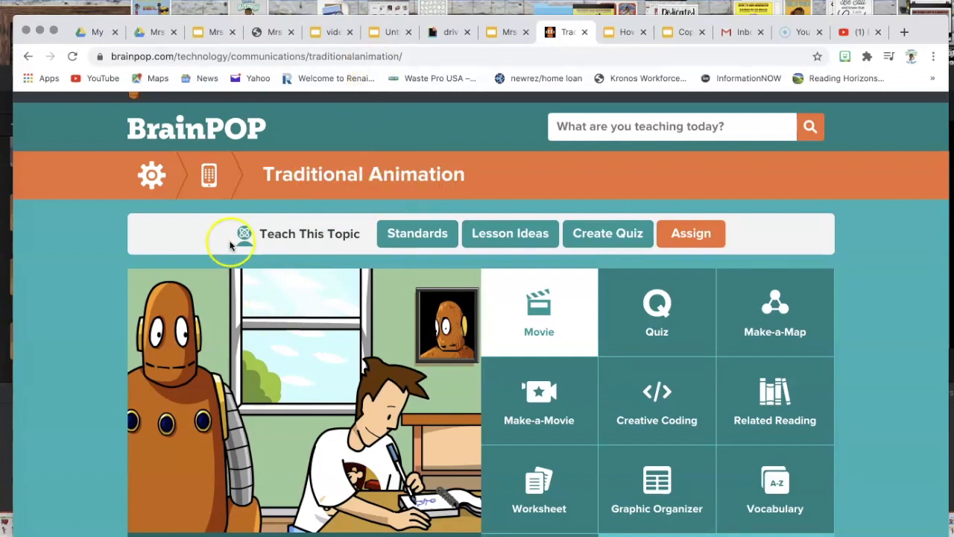
mouse_move(231, 217)
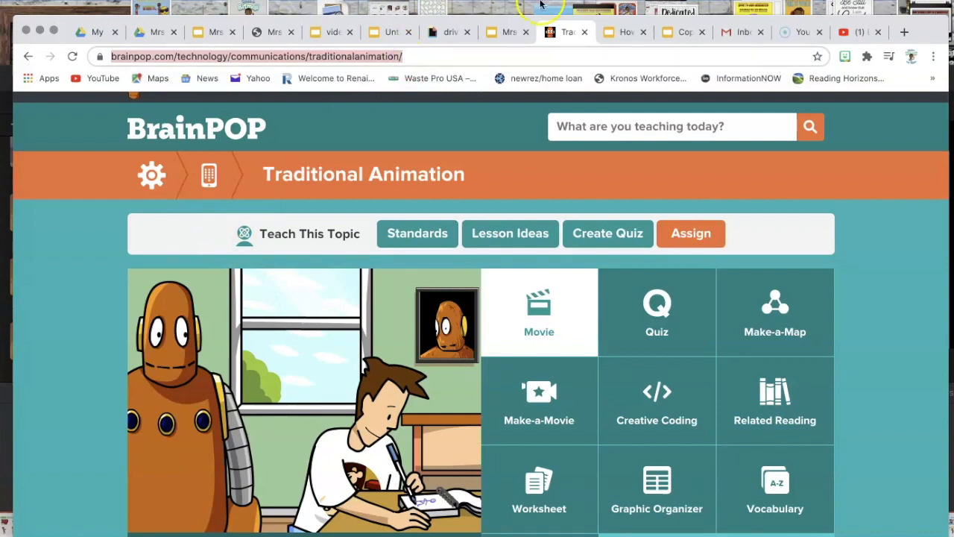
click(391, 32)
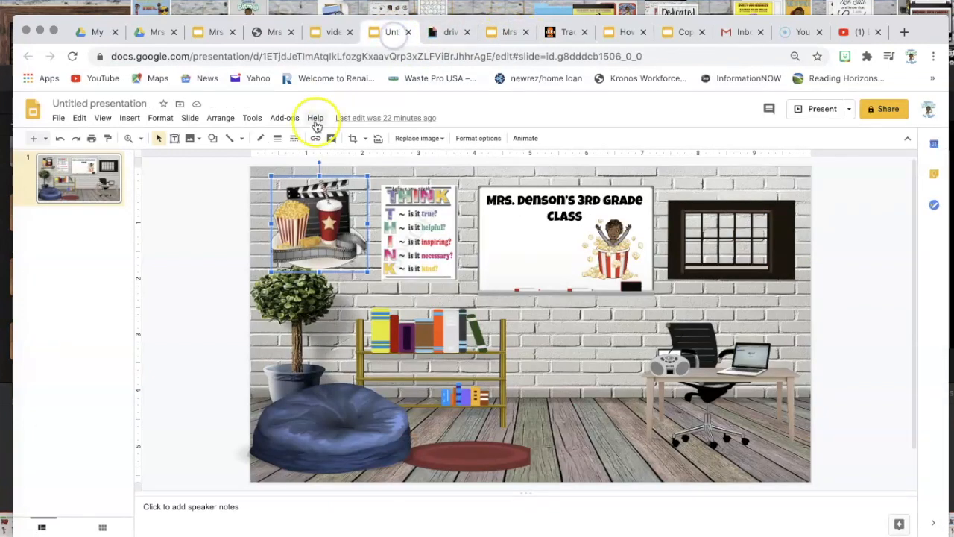
mouse_move(131, 123)
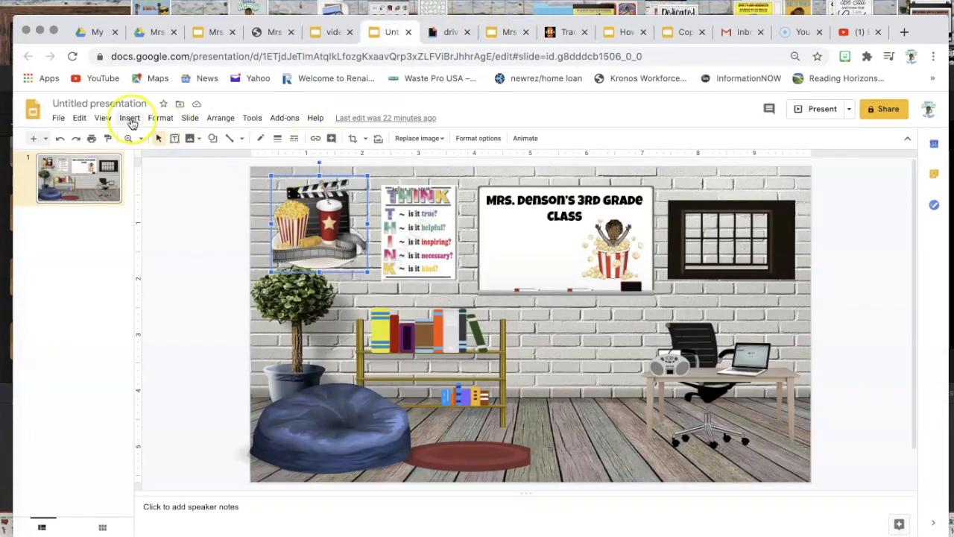
Step: Link the popcorn image to the BrainPOP traditionalanimation URL and apply it
click(130, 117)
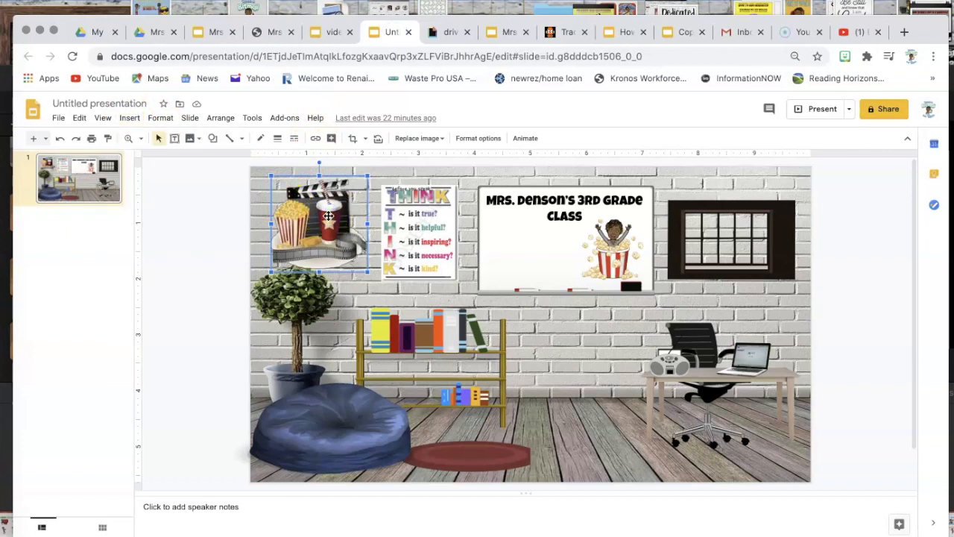
mouse_move(138, 117)
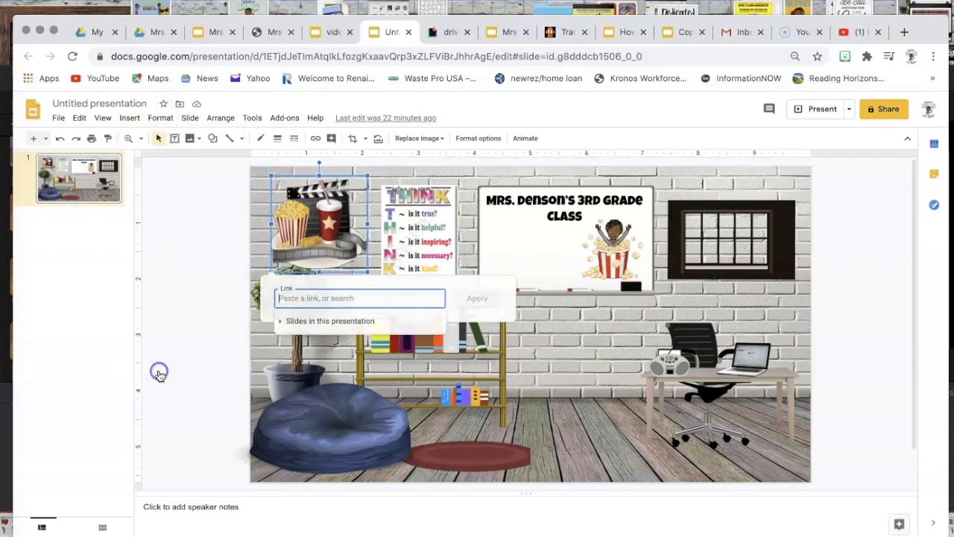
text(nology/communications/traditionalanimation/)
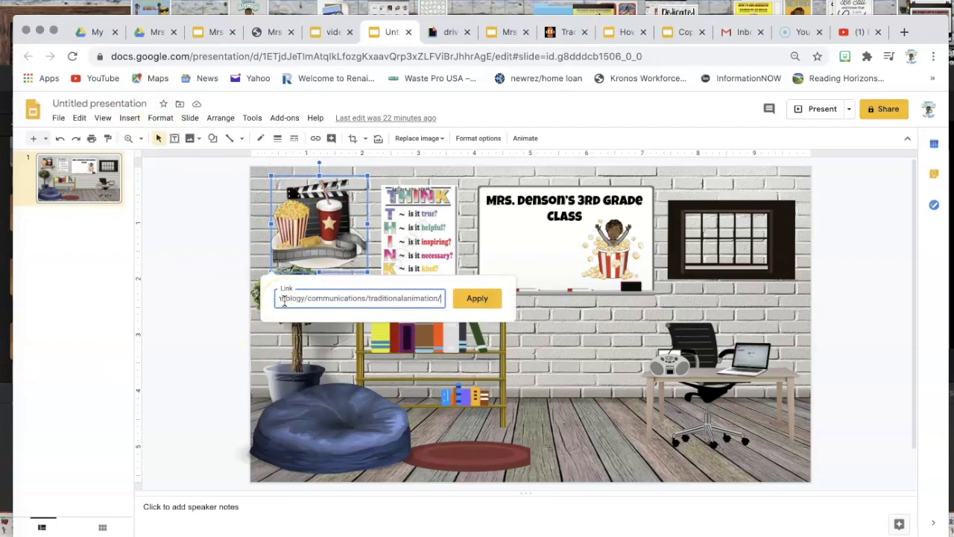
click(476, 298)
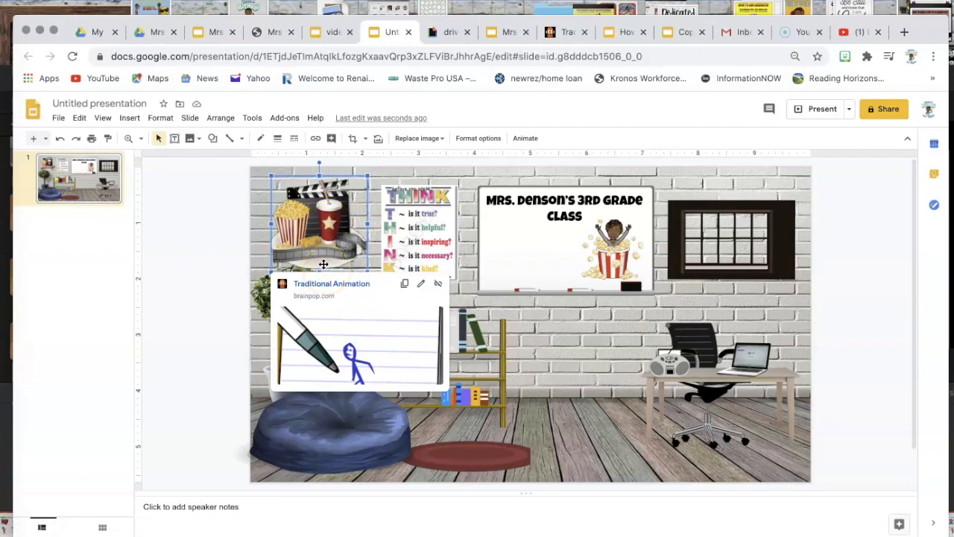
mouse_move(251, 296)
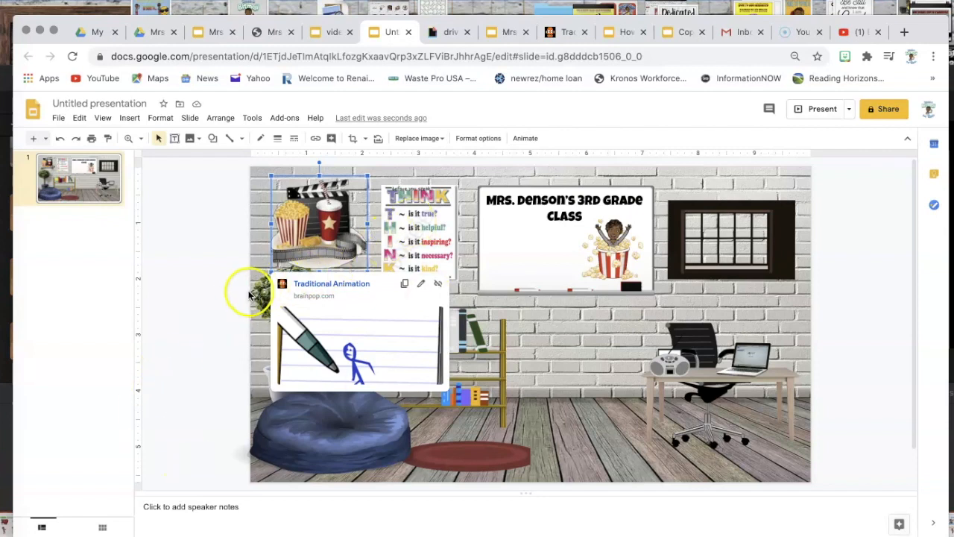
mouse_move(209, 308)
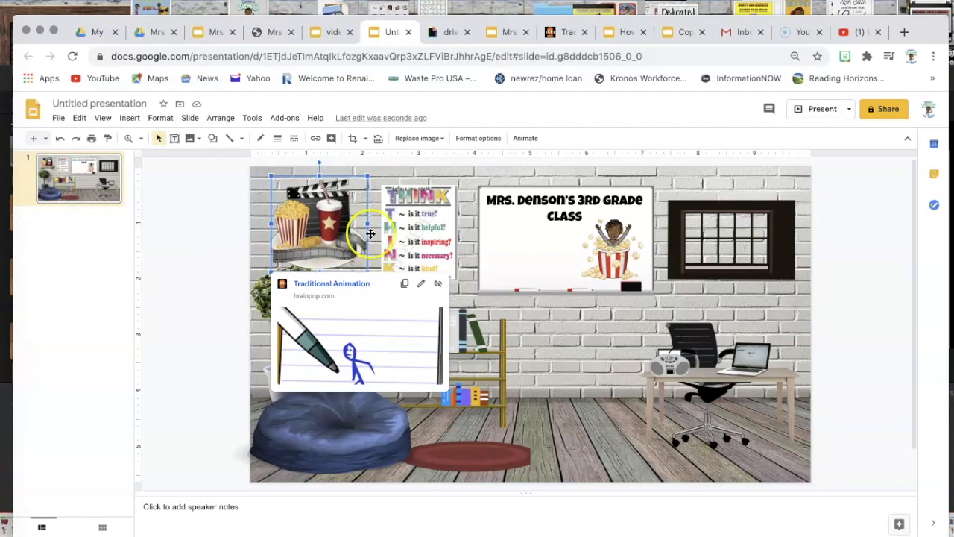
mouse_move(398, 185)
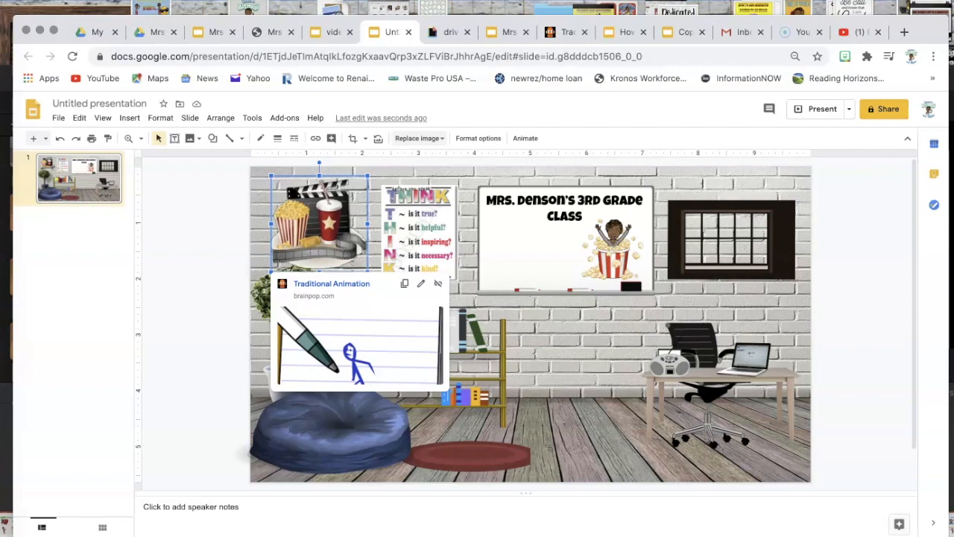
Step: Bring up Publish to the web for the Mrs. Denson Class Assignments presentation via the File menu
click(506, 32)
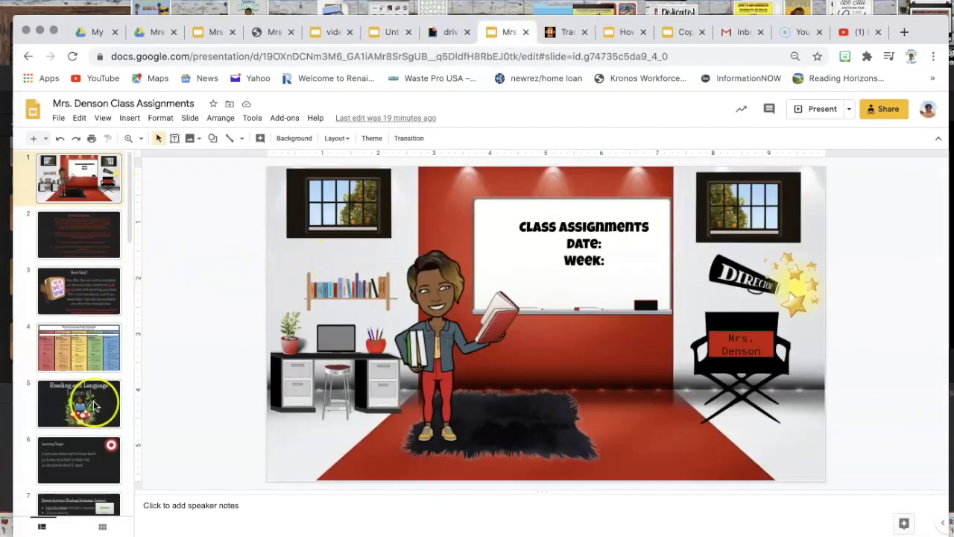
scroll(down, 3)
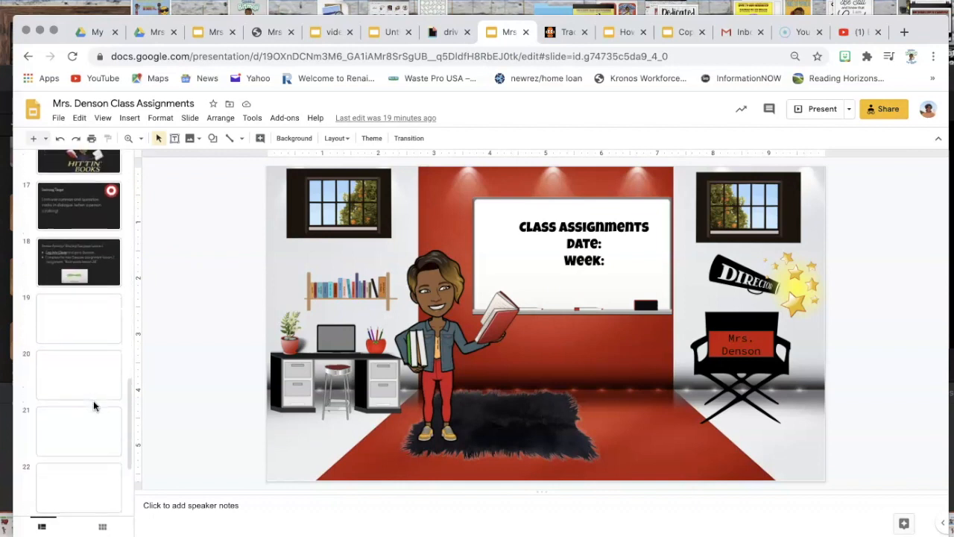
scroll(up, 3)
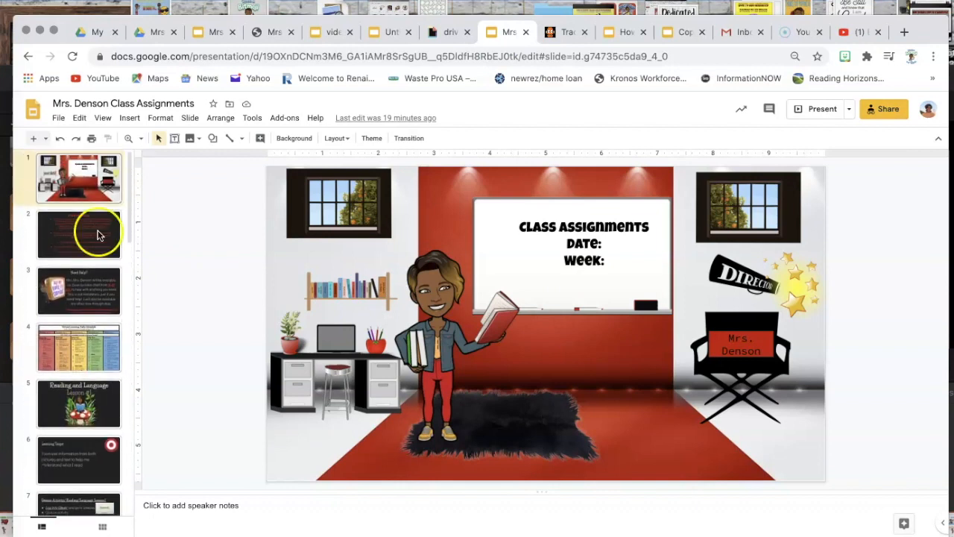
click(57, 118)
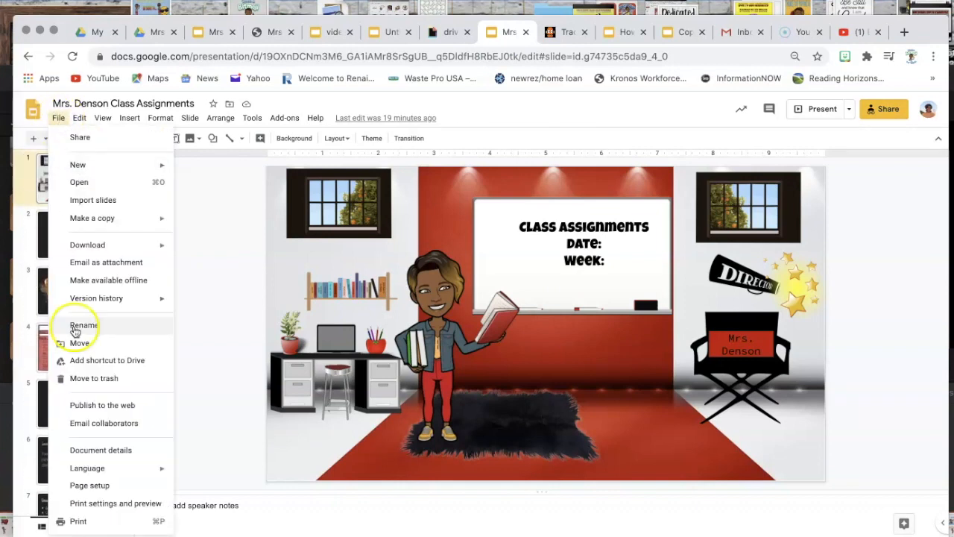
mouse_move(92, 405)
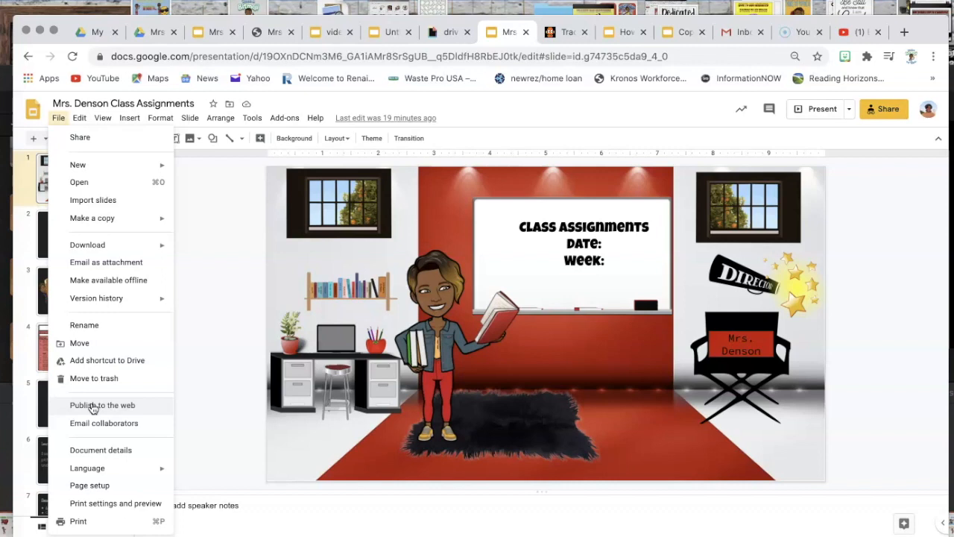
mouse_move(312, 295)
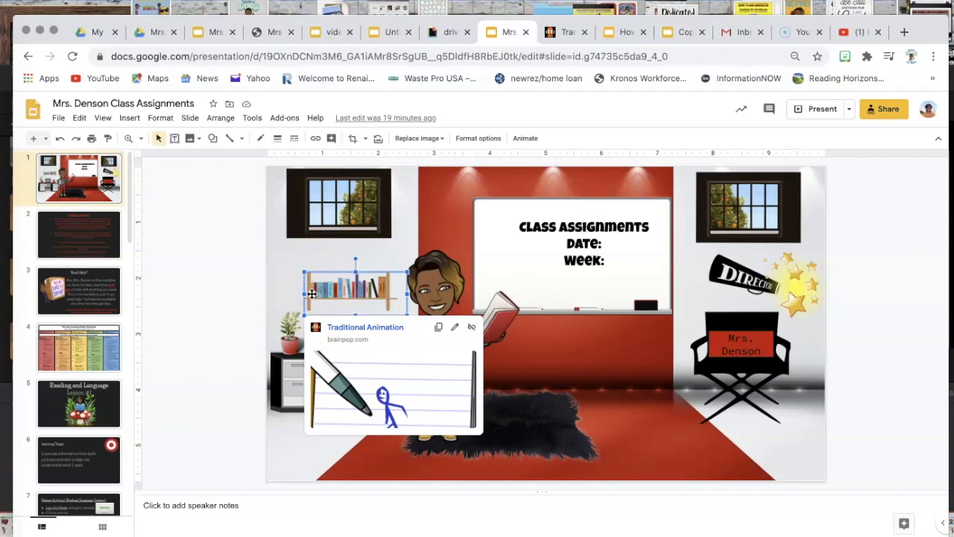
click(58, 118)
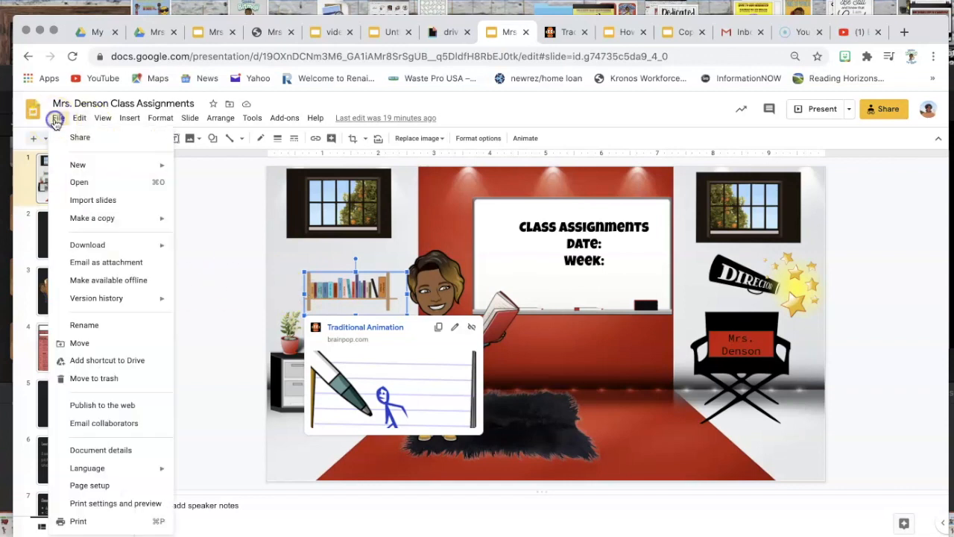
mouse_move(99, 405)
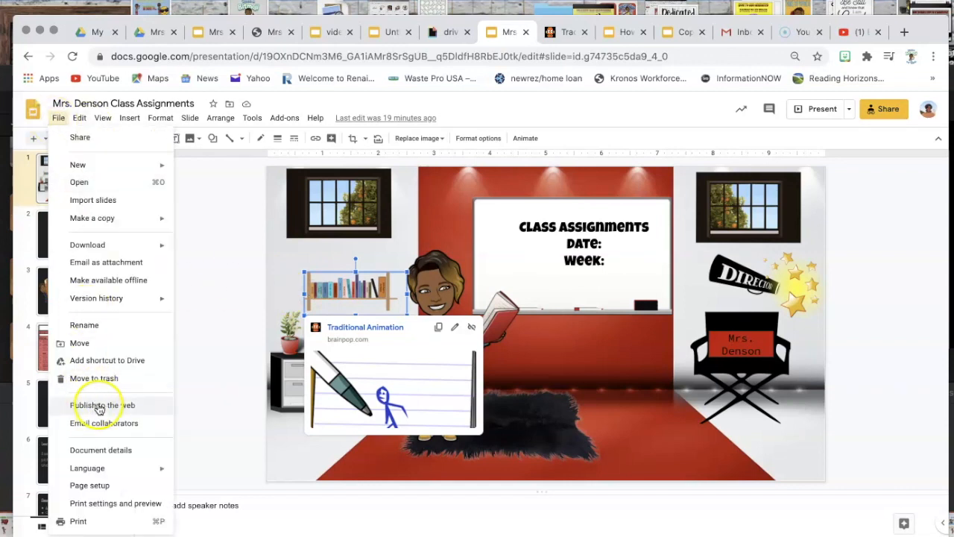
click(103, 404)
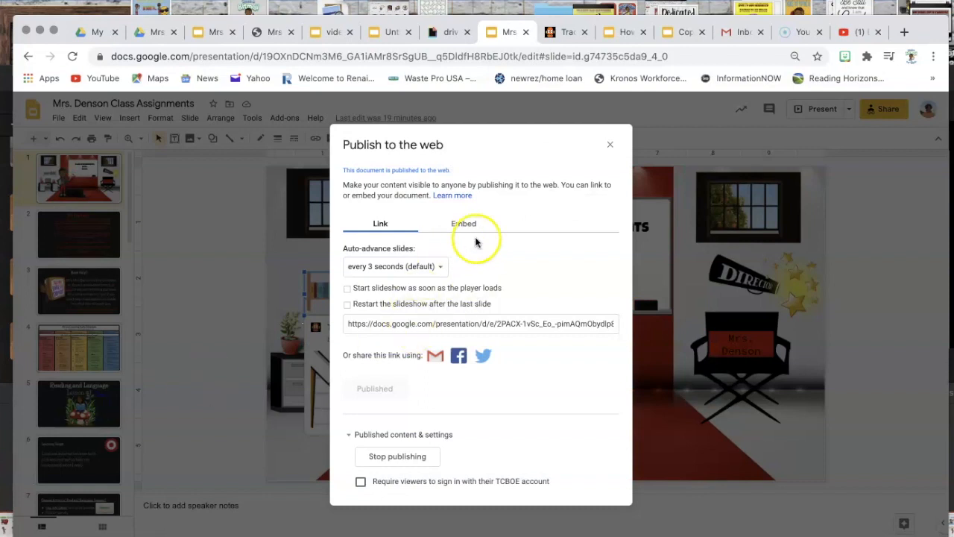
mouse_move(485, 323)
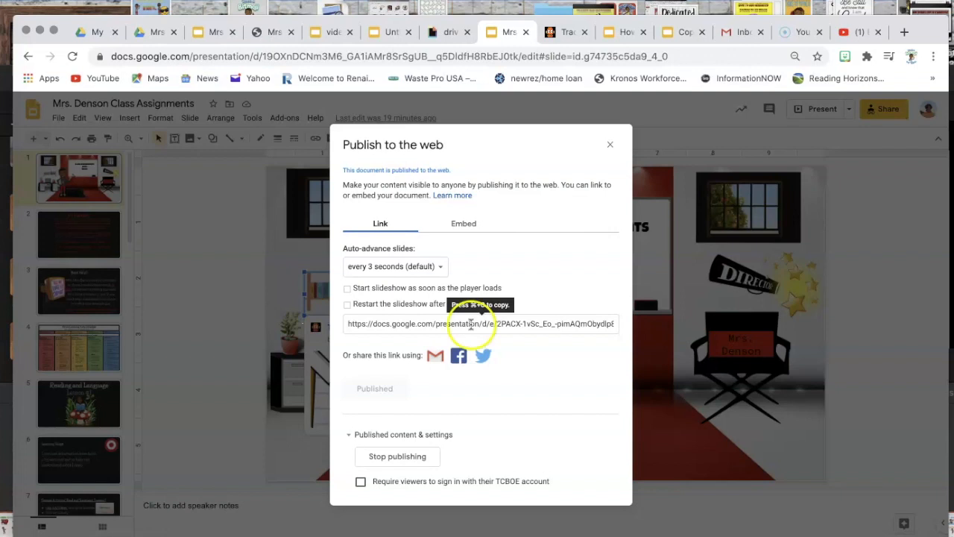
Step: Select the published Class Assignments link for copying
click(481, 323)
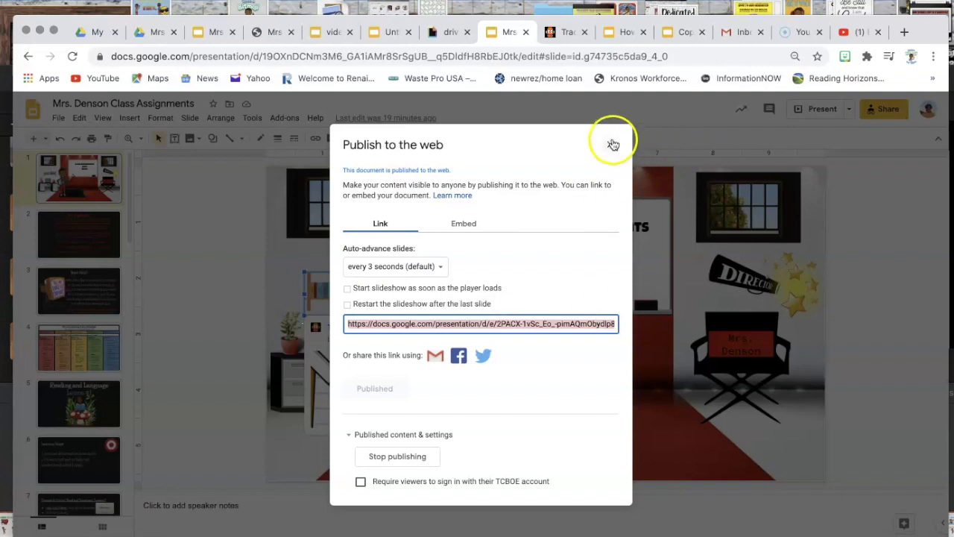
mouse_move(388, 36)
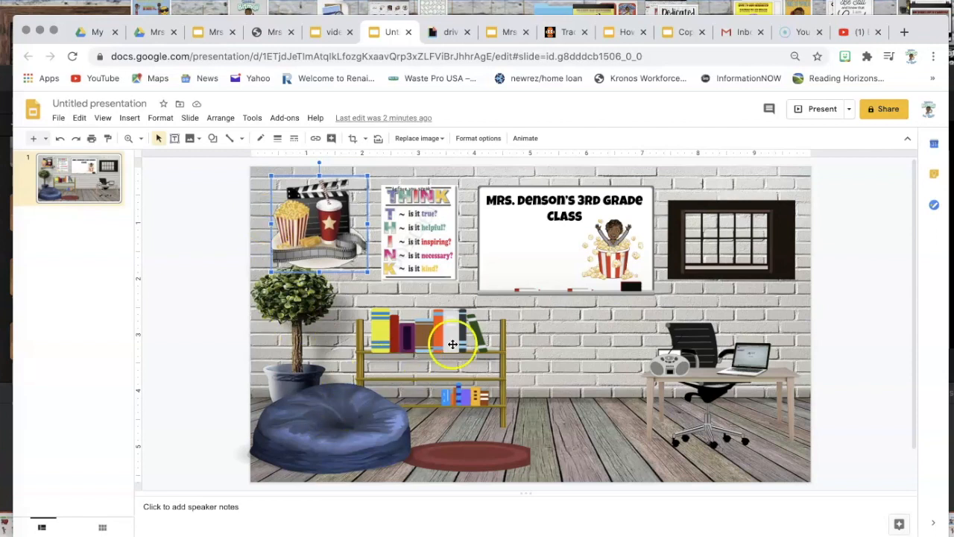
Step: Link the upper-shelf books to the published Class Assignments presentation URL
click(450, 343)
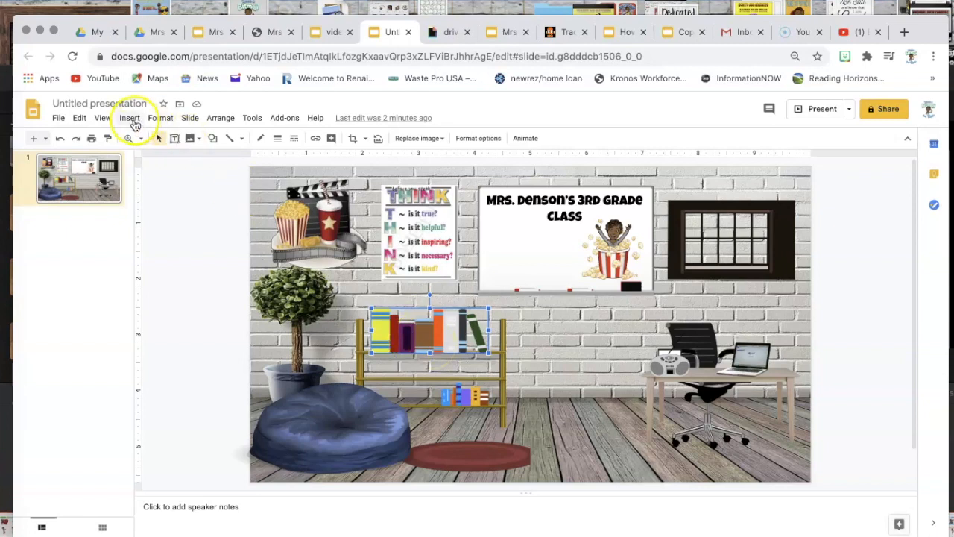
click(316, 137)
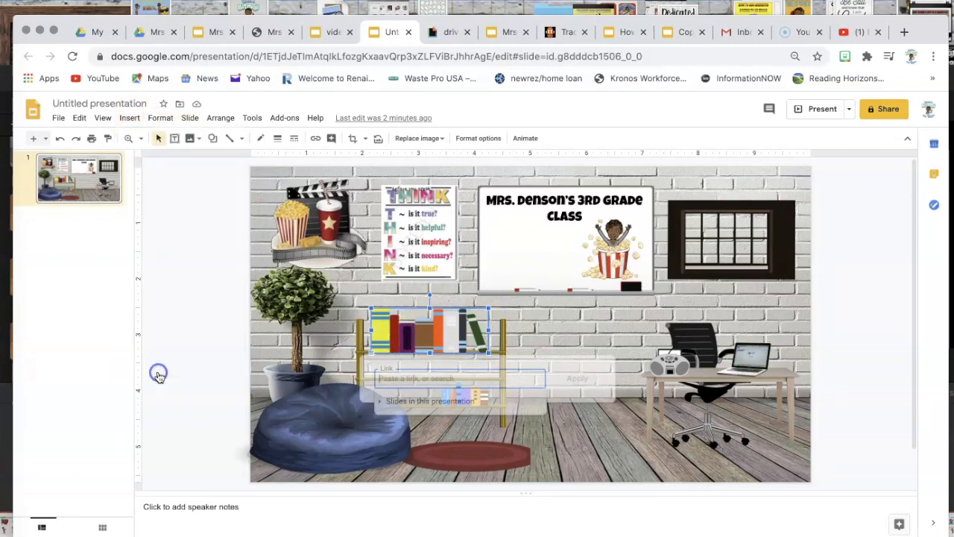
text(ASpub?start=false&loop=false&delayms=3000)
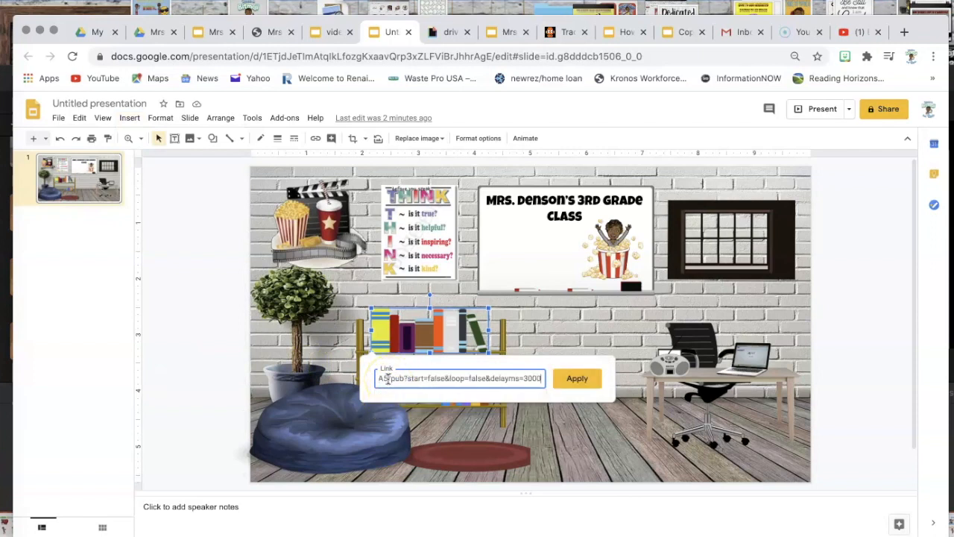
click(577, 378)
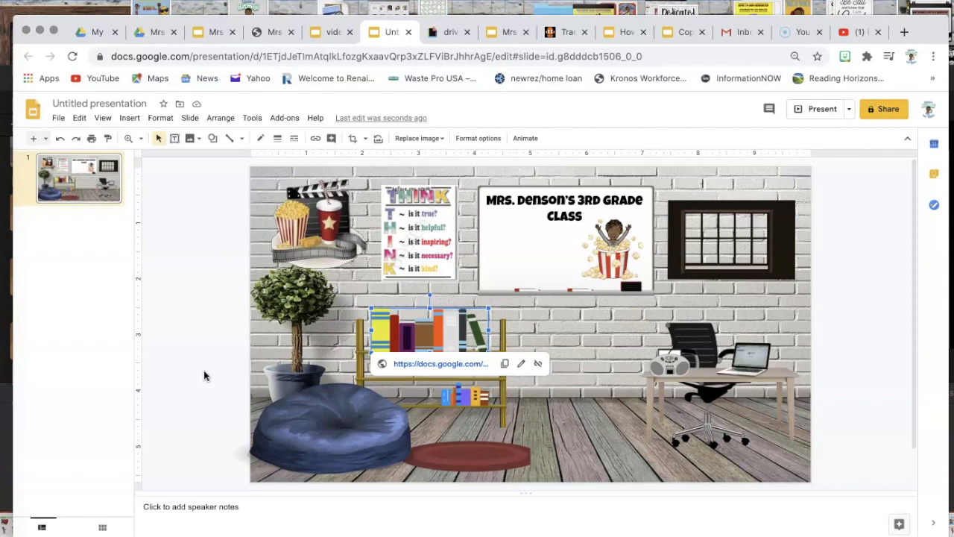
mouse_move(711, 229)
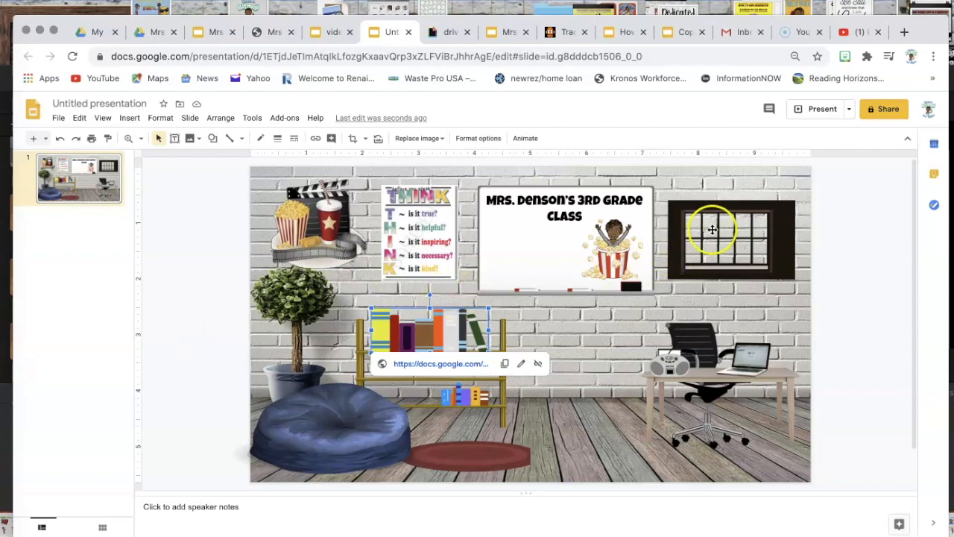
mouse_move(712, 230)
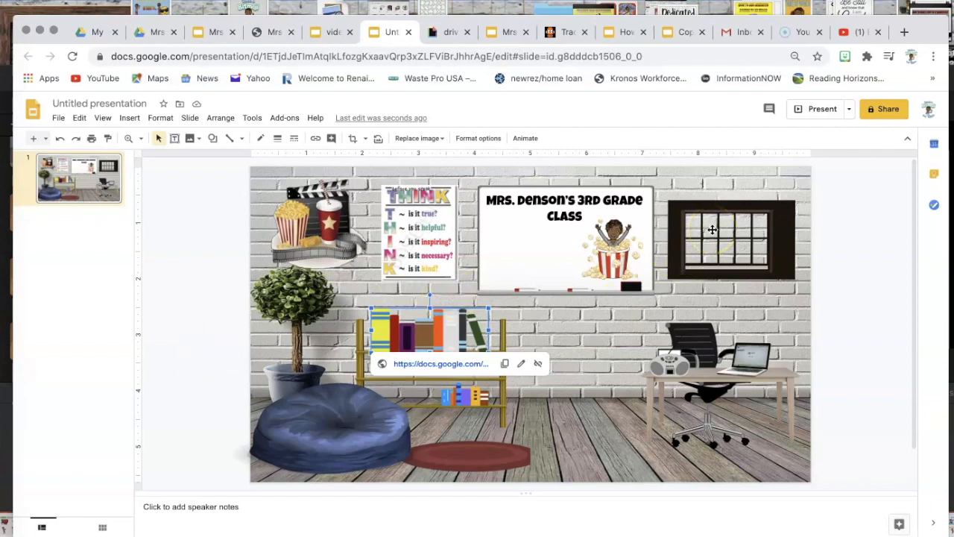
mouse_move(698, 250)
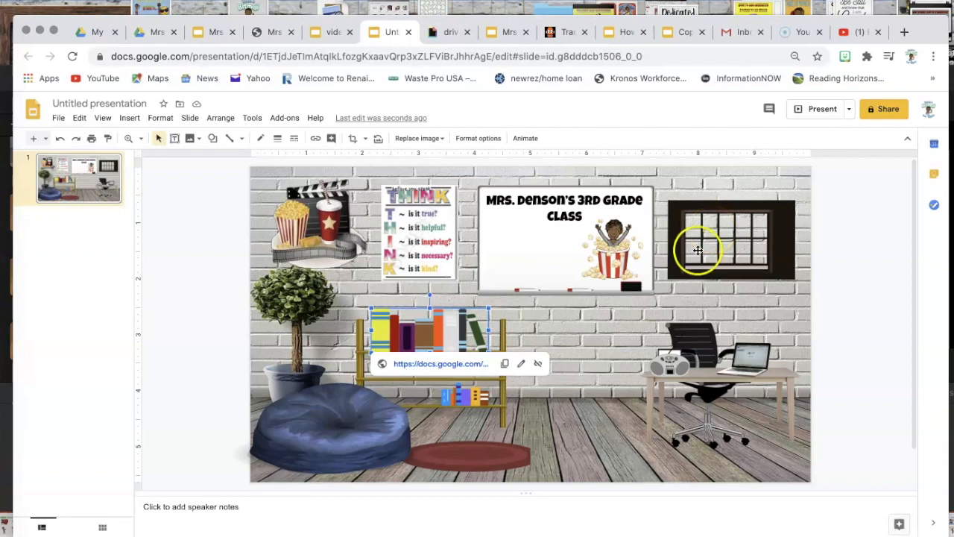
mouse_move(648, 237)
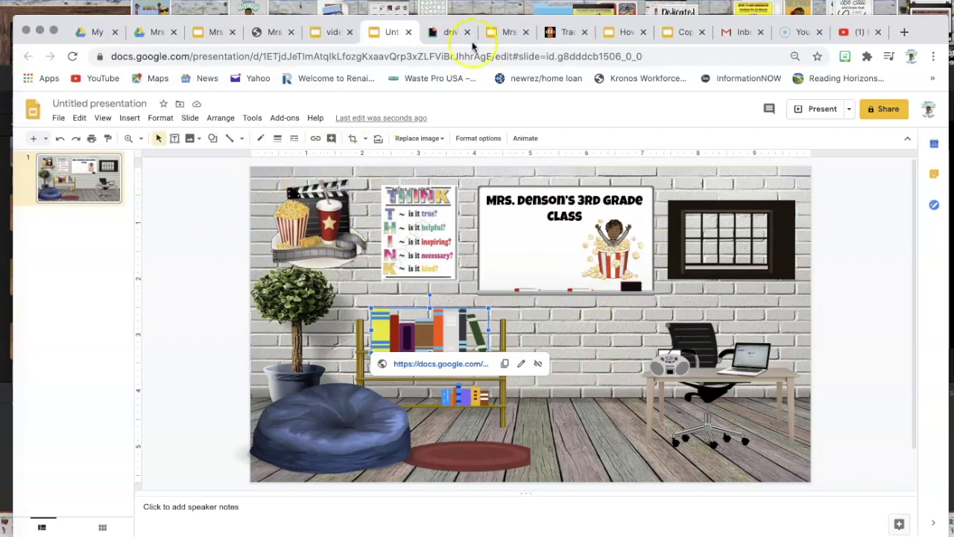
click(449, 32)
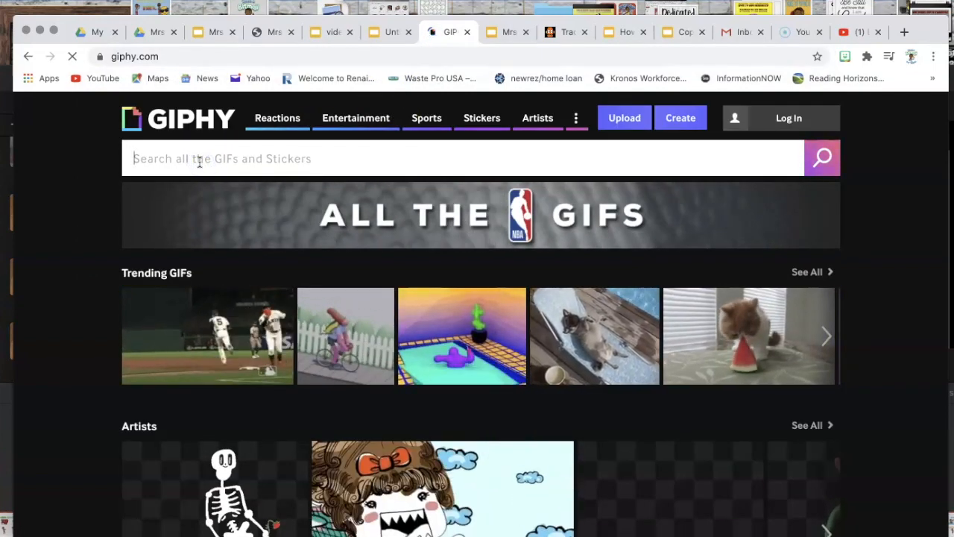
Step: Search GIPHY for 'cows' and copy the Joy Farm GIF's direct GIF link
text(cows)
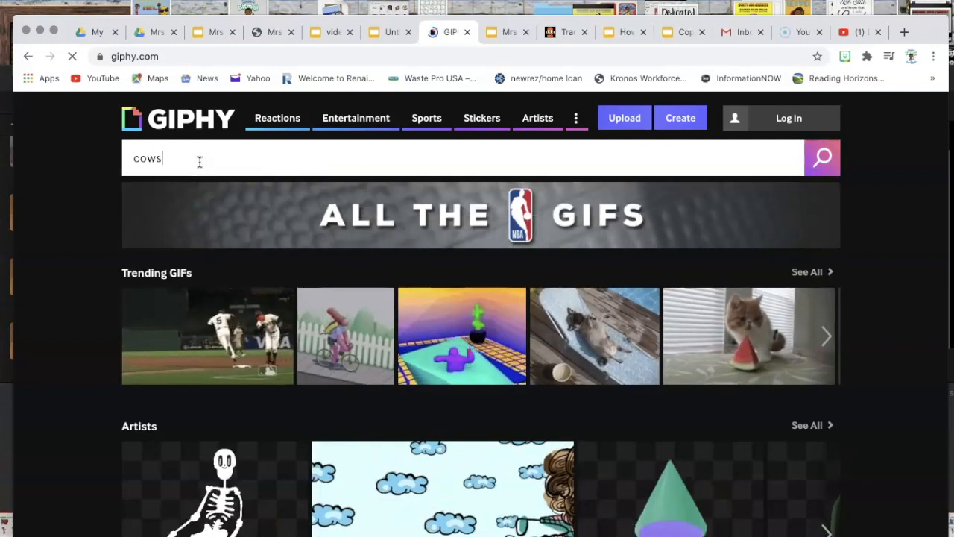
click(822, 157)
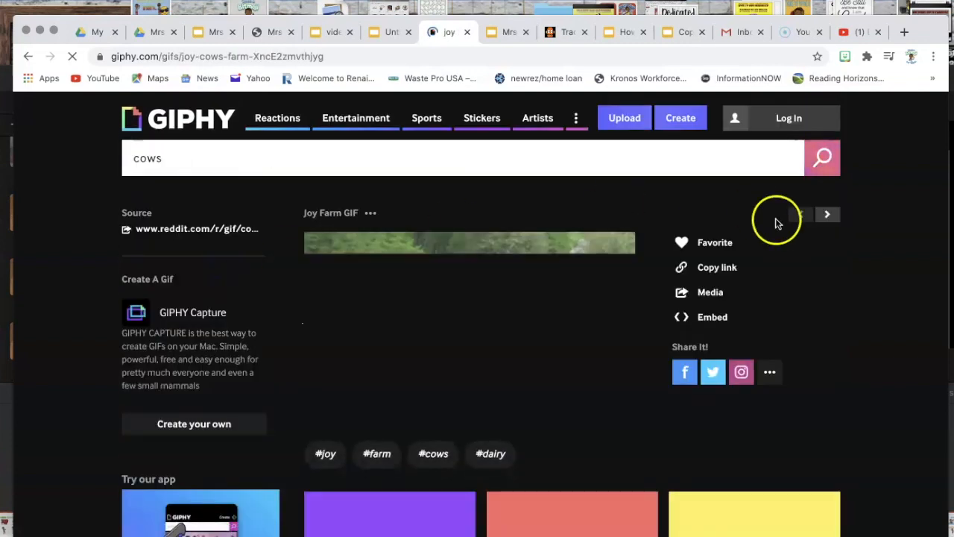
click(716, 267)
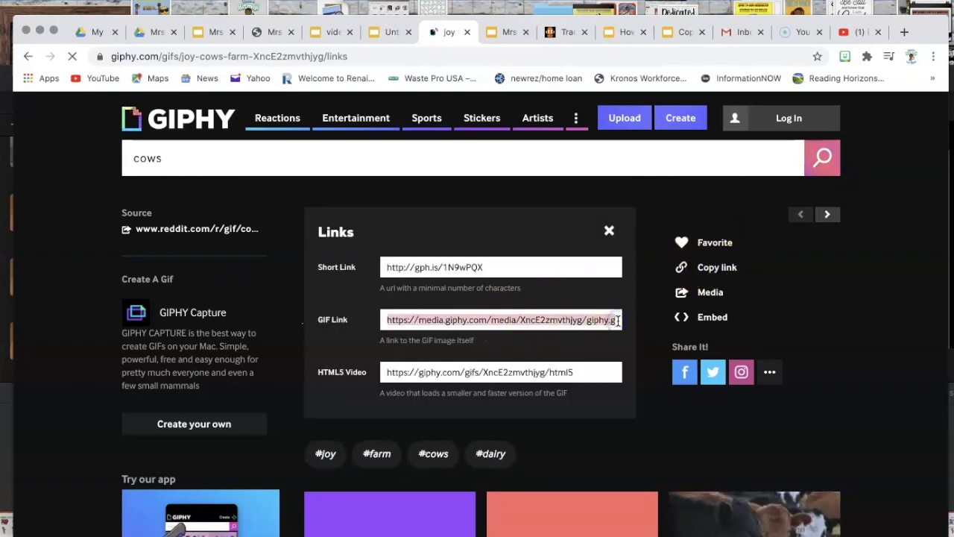
click(716, 267)
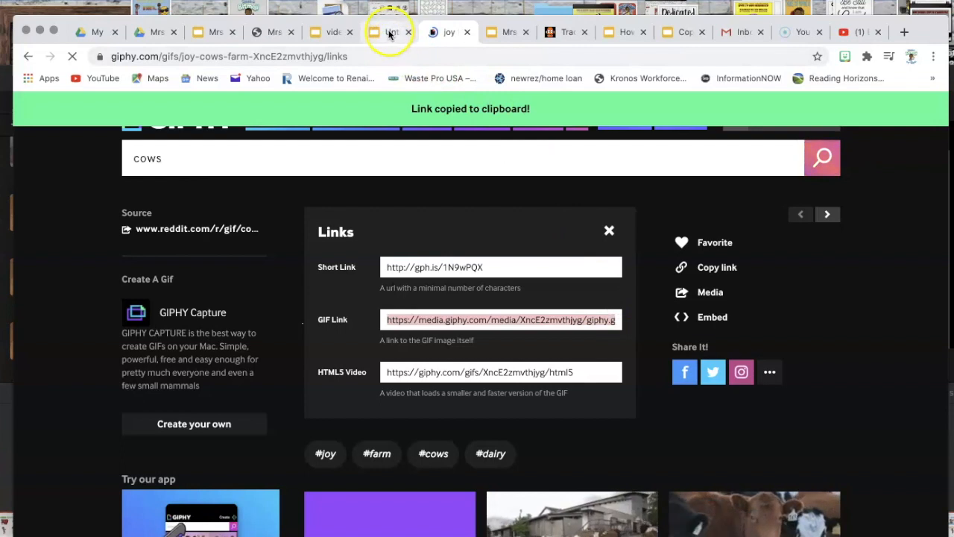
Step: Insert the cow GIF by URL (media.giphy.com/.../giphy.gif) onto the classroom slide
click(387, 31)
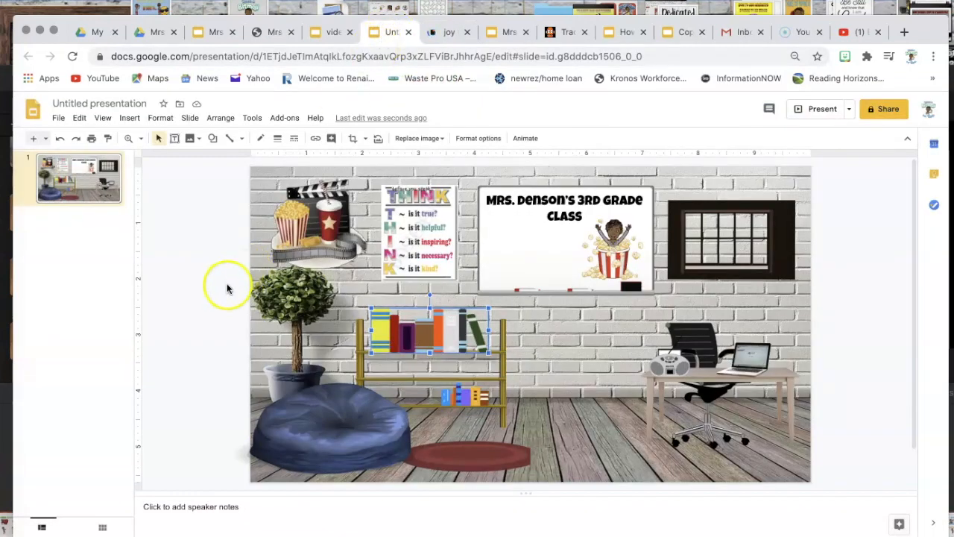
mouse_move(129, 117)
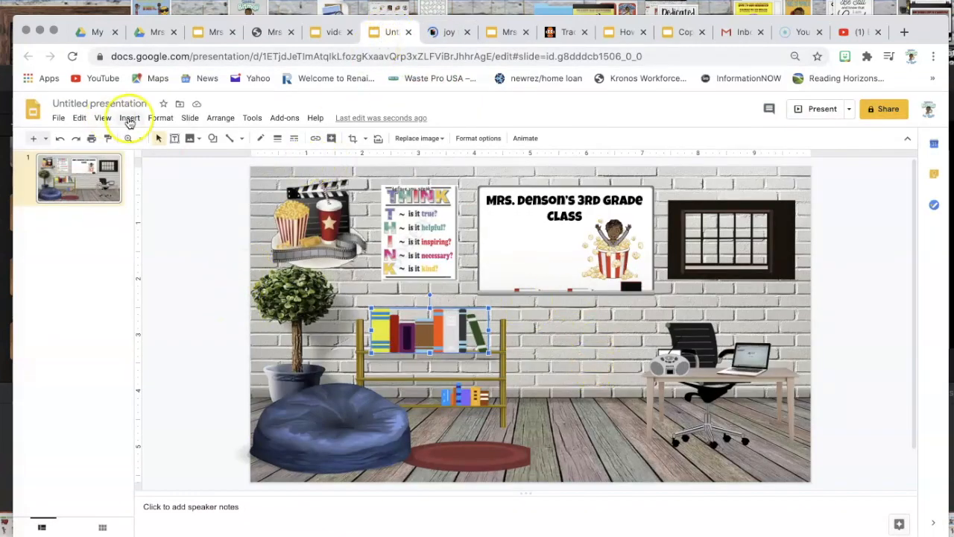
click(128, 117)
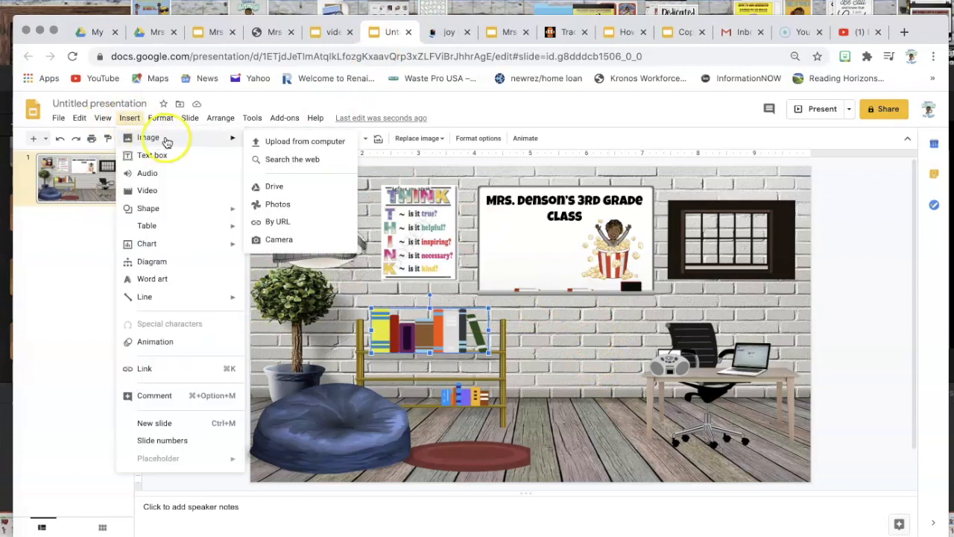
mouse_move(214, 142)
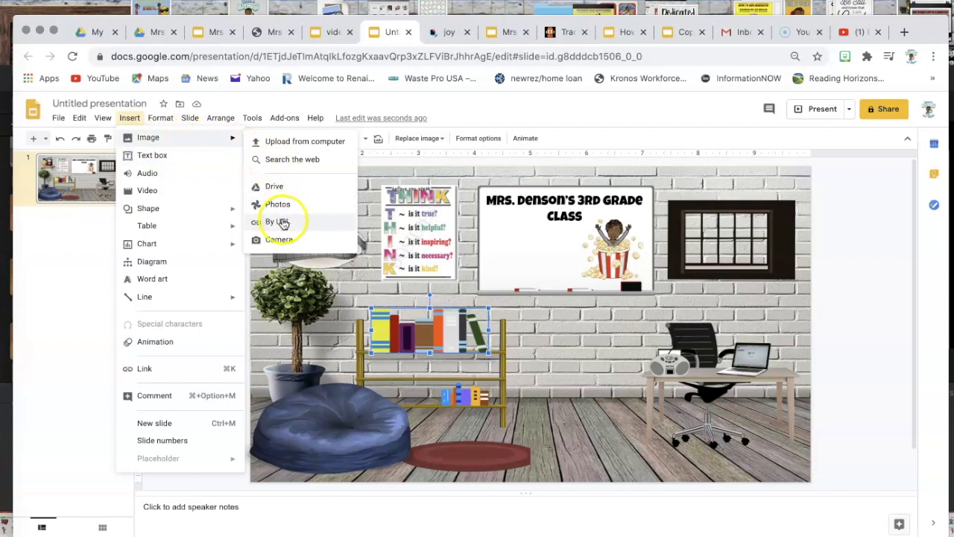
mouse_move(282, 222)
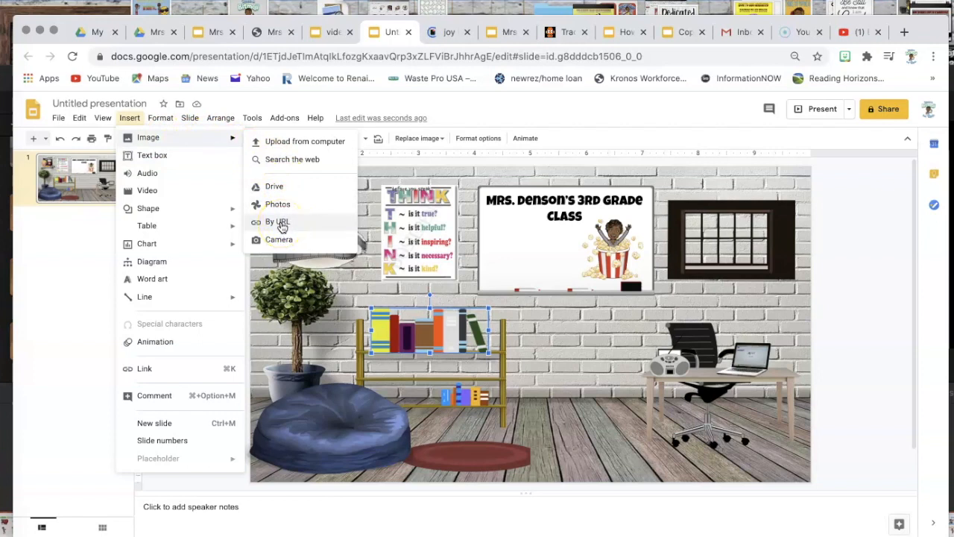
click(276, 221)
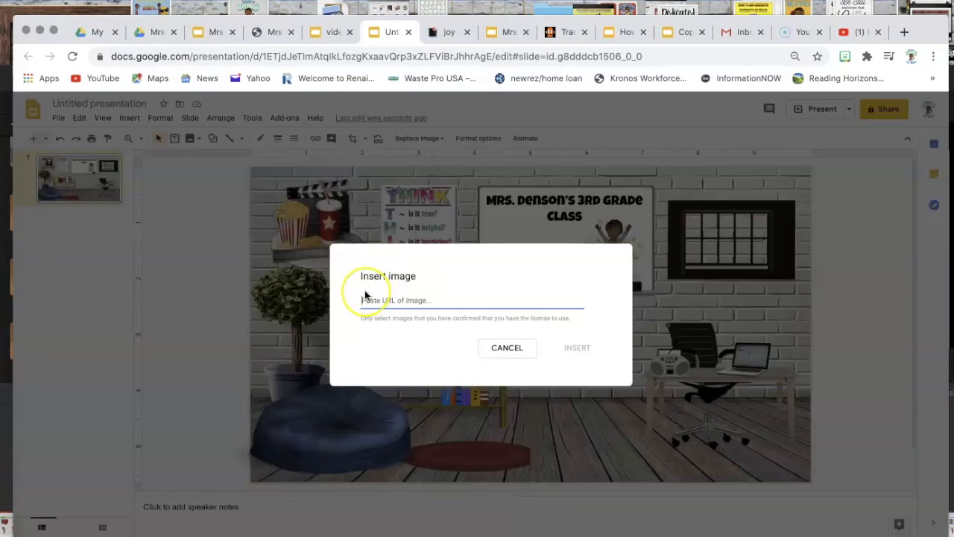
text(https://media.giphy.com/media/XncE2zmvthjyg/giphy.gif)
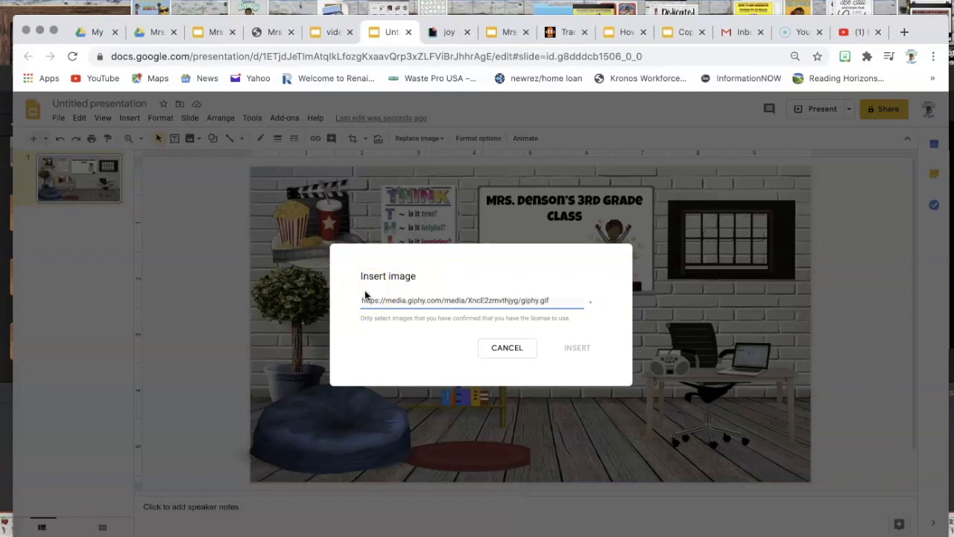
click(577, 347)
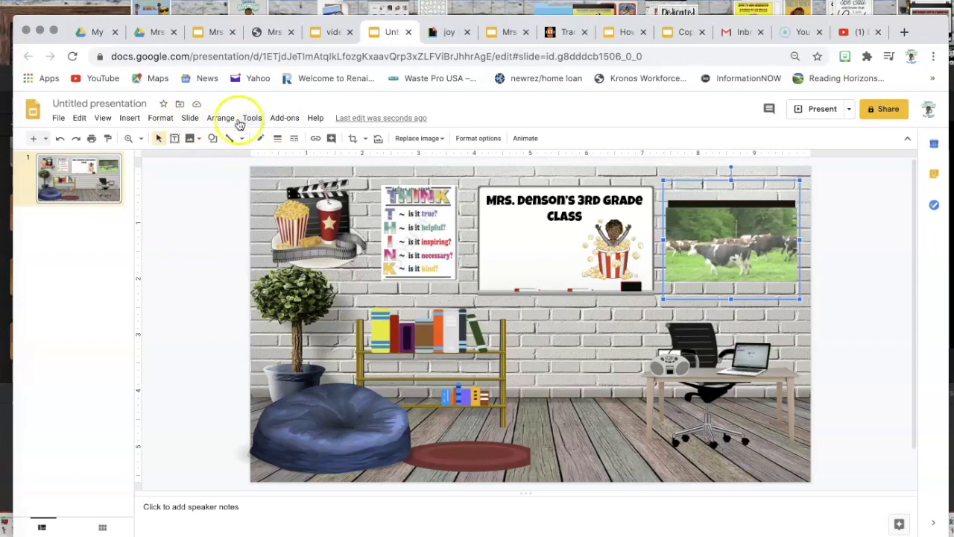
Step: Send the cow GIF backward behind the window frame and fit it inside the panes
click(221, 117)
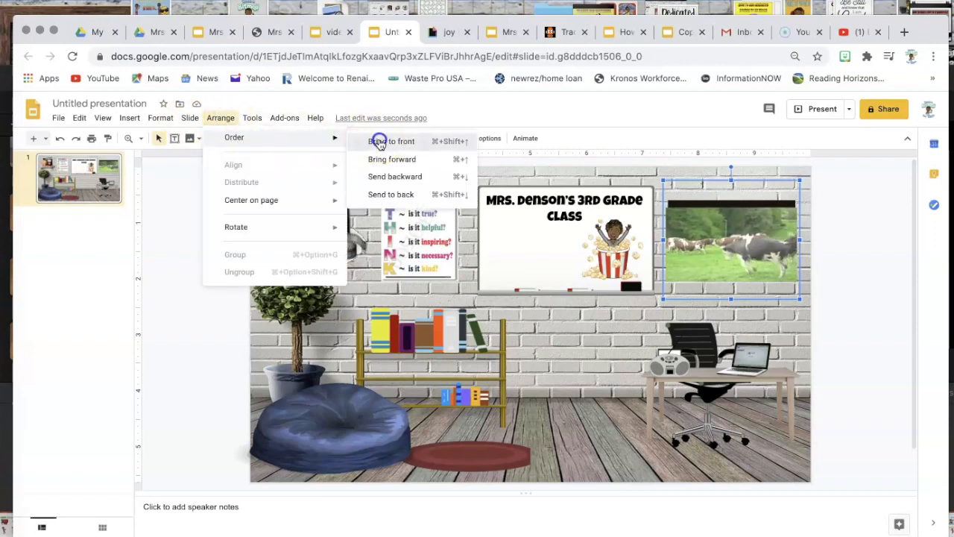
click(390, 141)
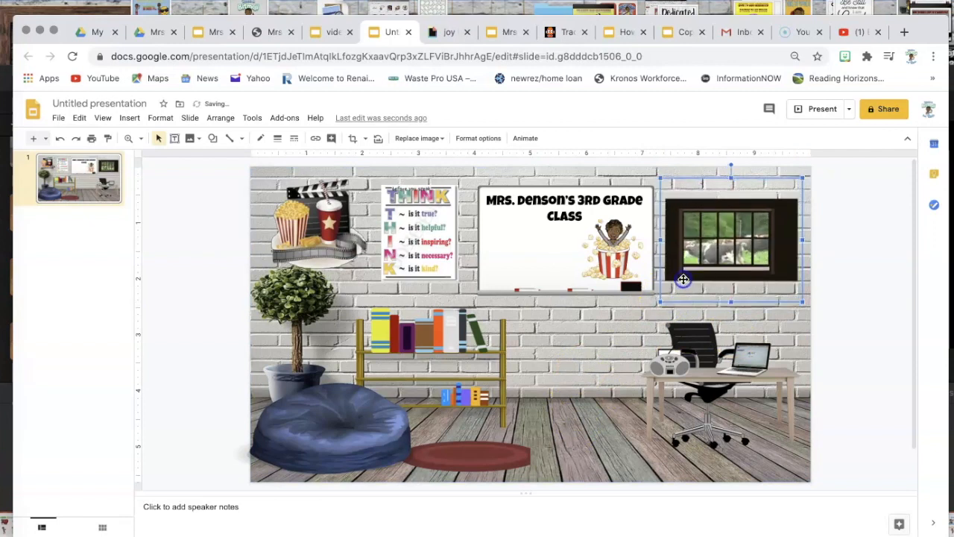
drag(684, 302, 660, 307)
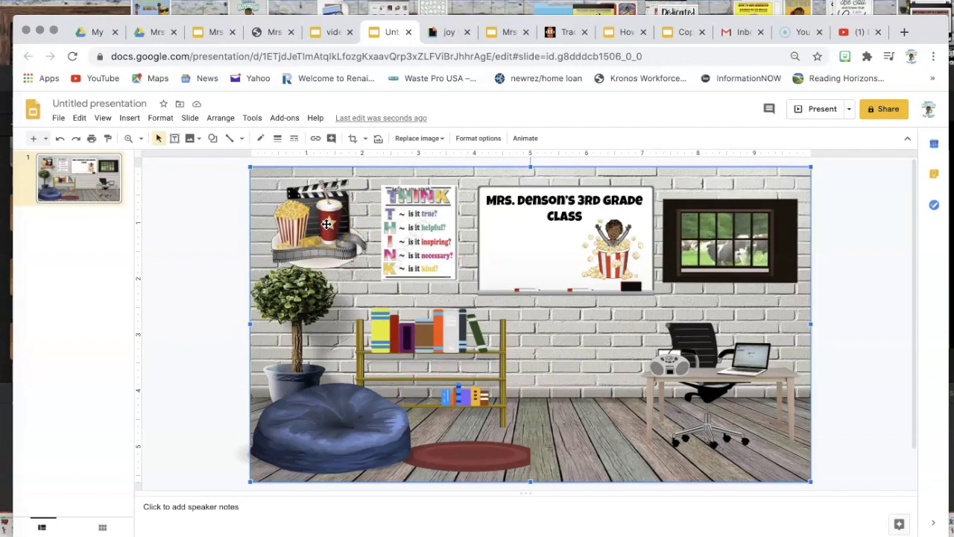
mouse_move(432, 335)
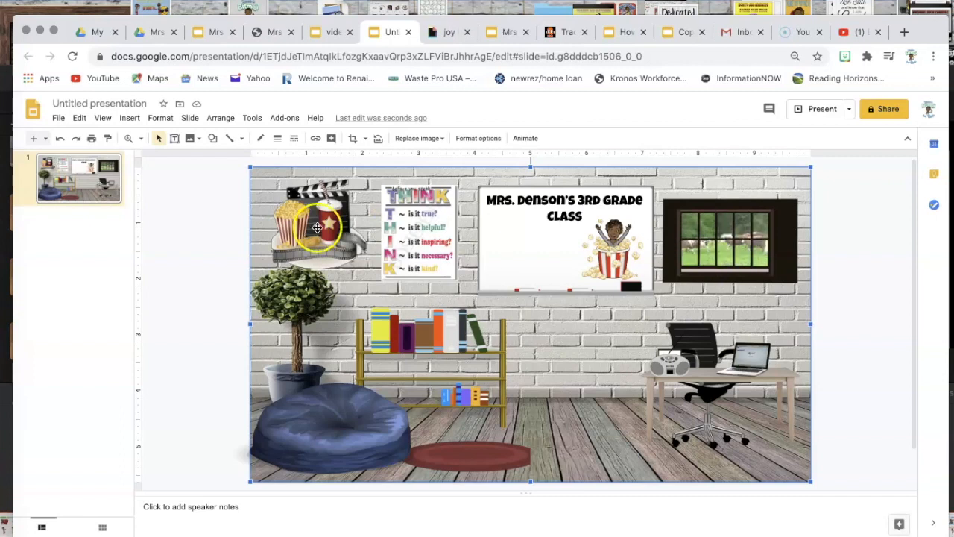
Step: Follow the popcorn image's link to BrainPOP's Traditional Animation page, then return to the slide
click(320, 224)
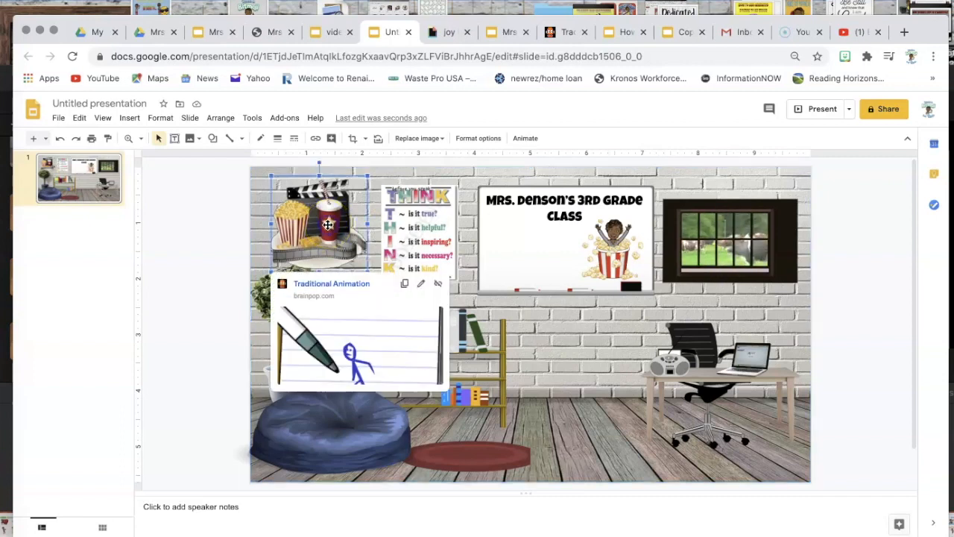
click(332, 283)
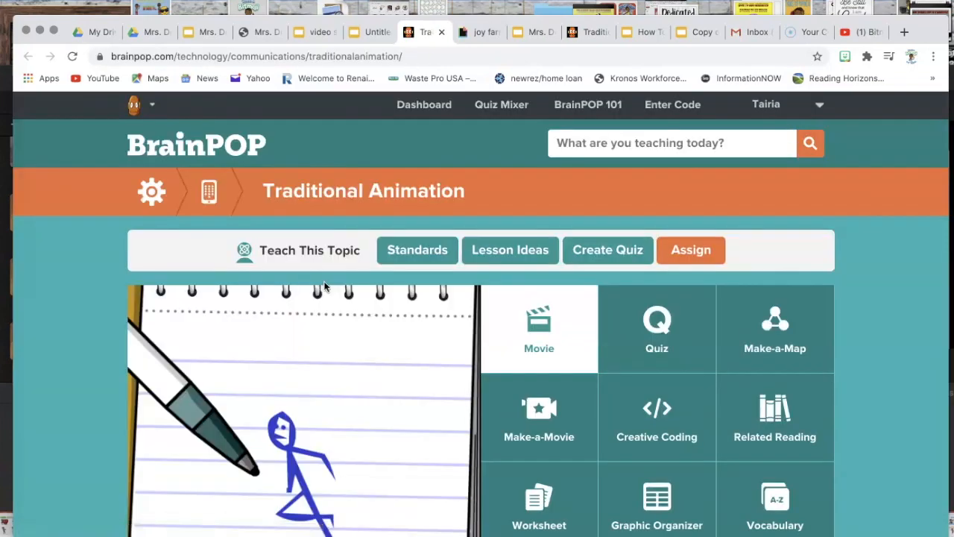
mouse_move(368, 33)
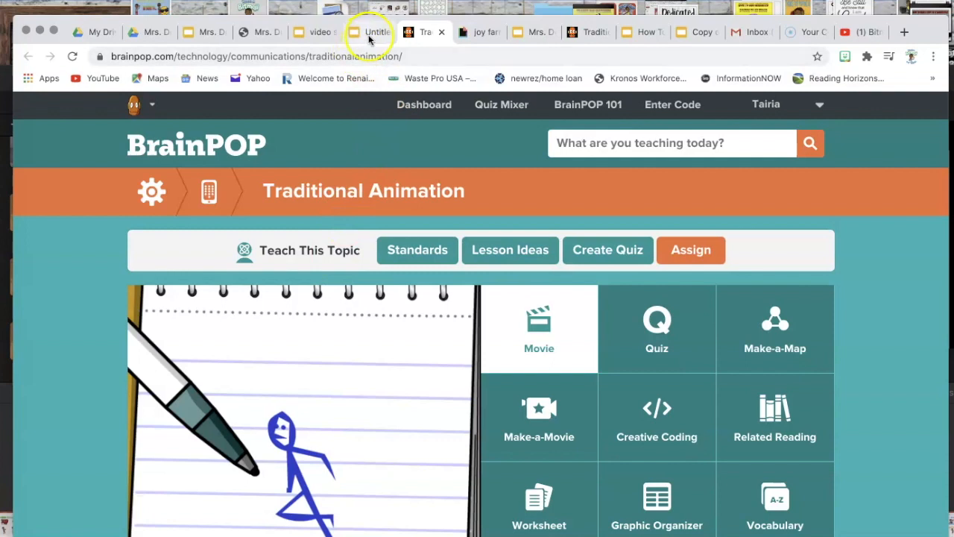
click(370, 32)
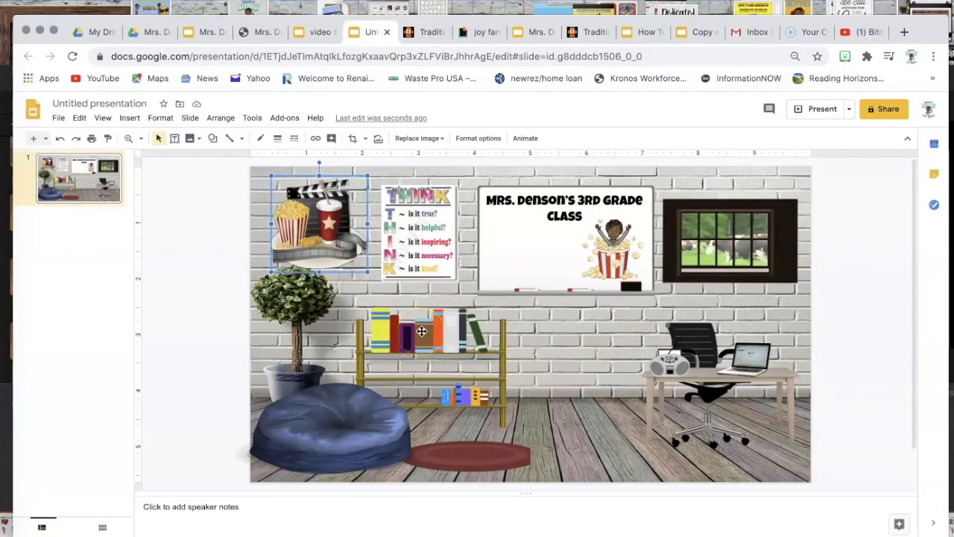
Step: Follow the bookshelf image's link to the published Virtual Learning Daily Schedule
click(421, 332)
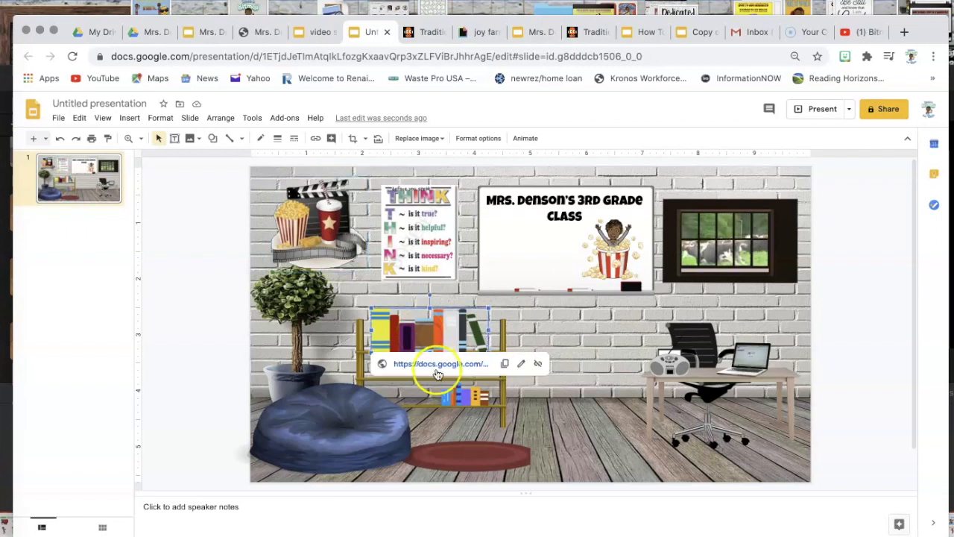
click(441, 364)
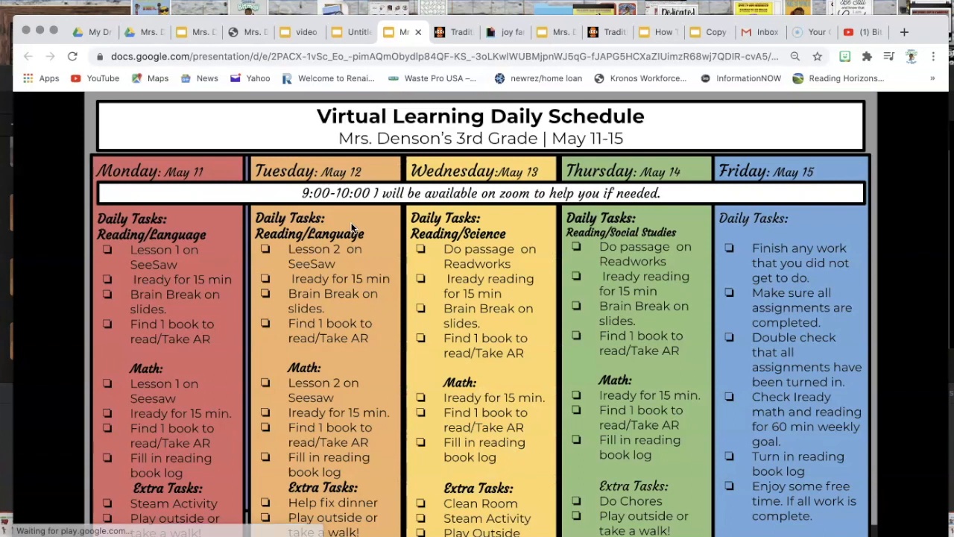
mouse_move(379, 216)
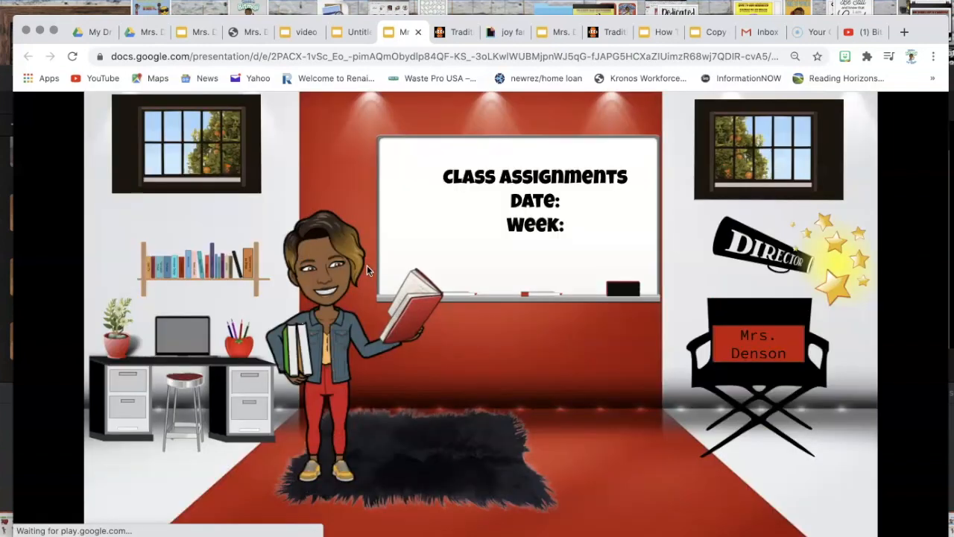
mouse_move(192, 265)
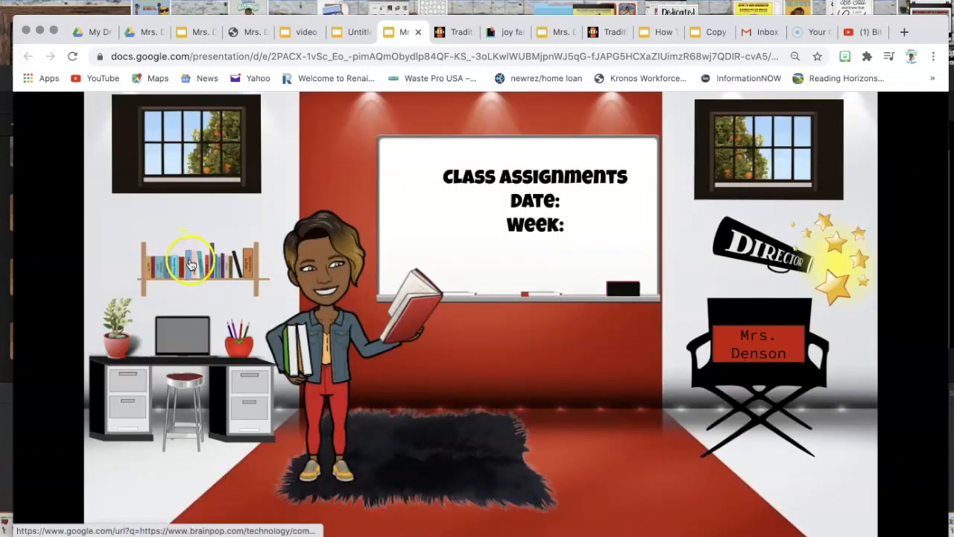
mouse_move(198, 264)
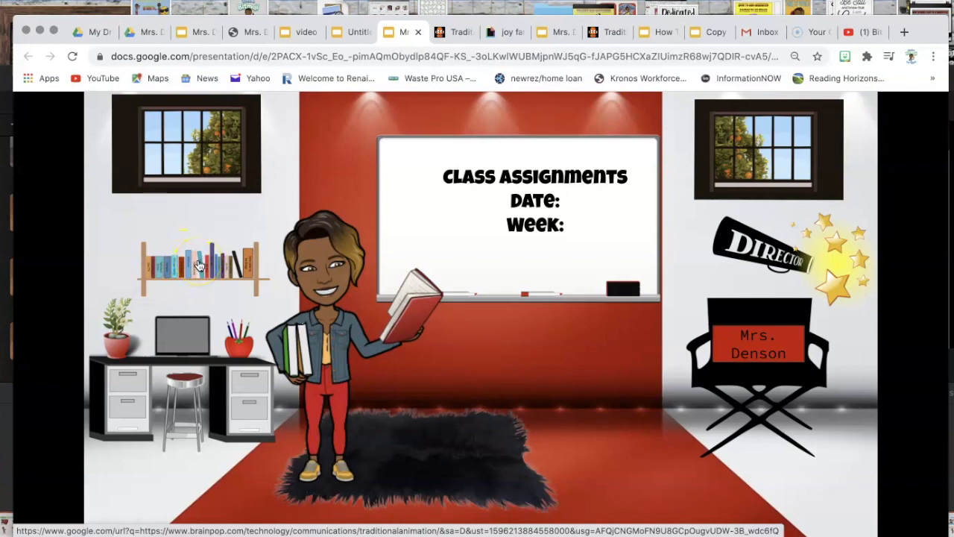
mouse_move(216, 234)
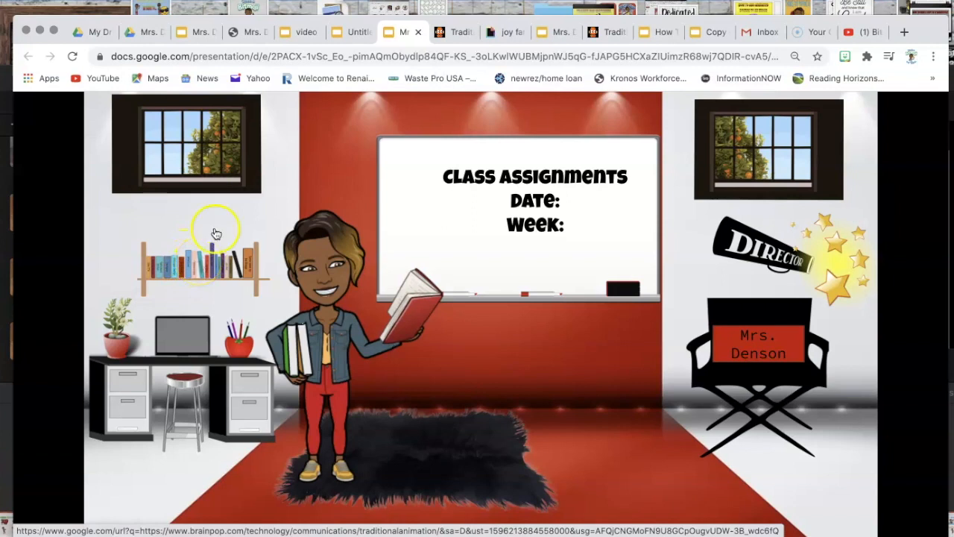
mouse_move(190, 260)
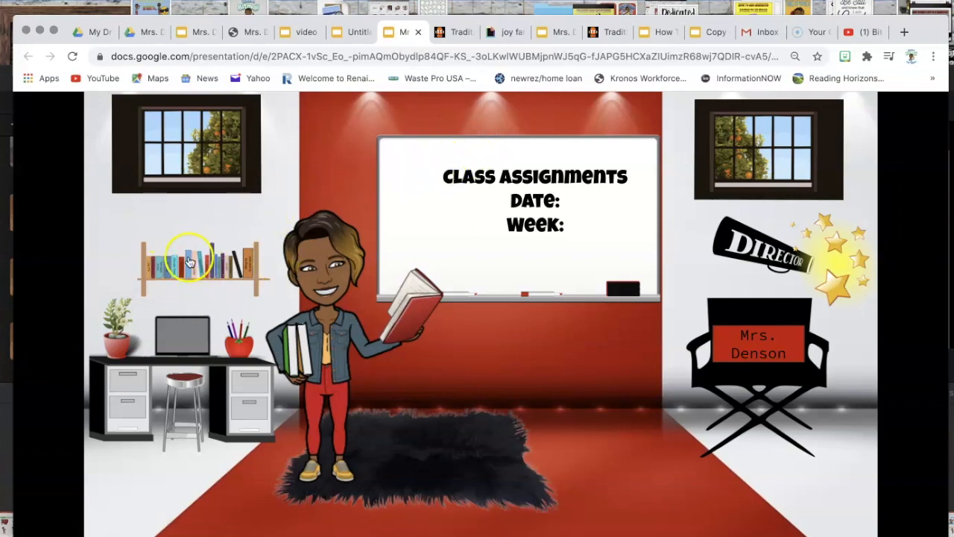